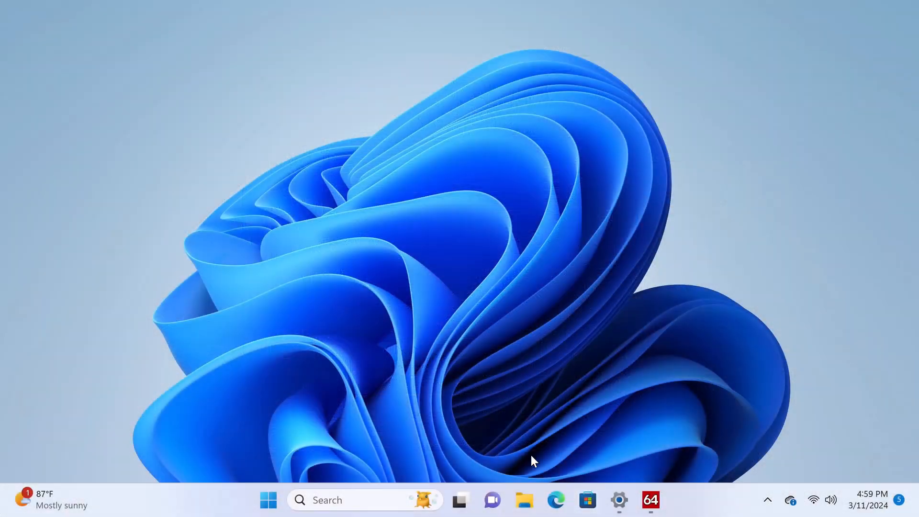
Step: Show the mini PC's device specs in Settings About and scroll to Windows specifications
{"action": "left_click", "coordinate": [619, 501]}
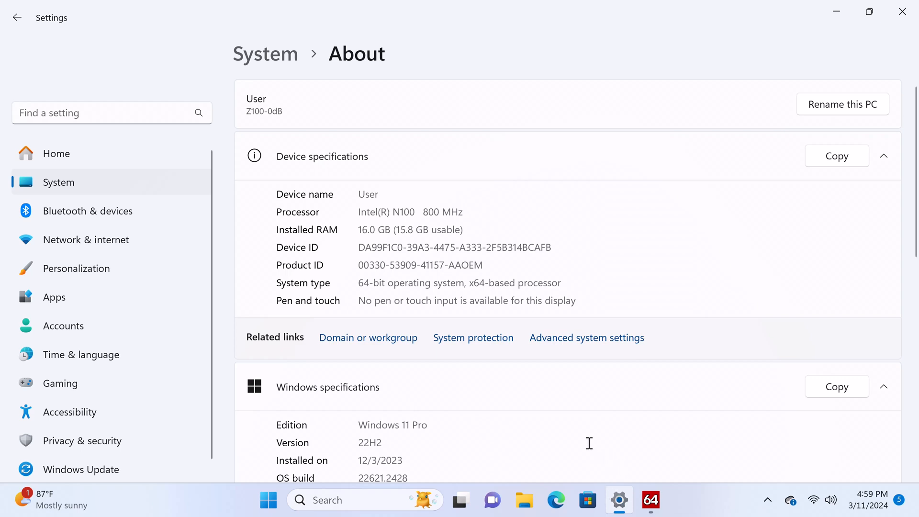
{"action": "mouse_move", "coordinate": [360, 222]}
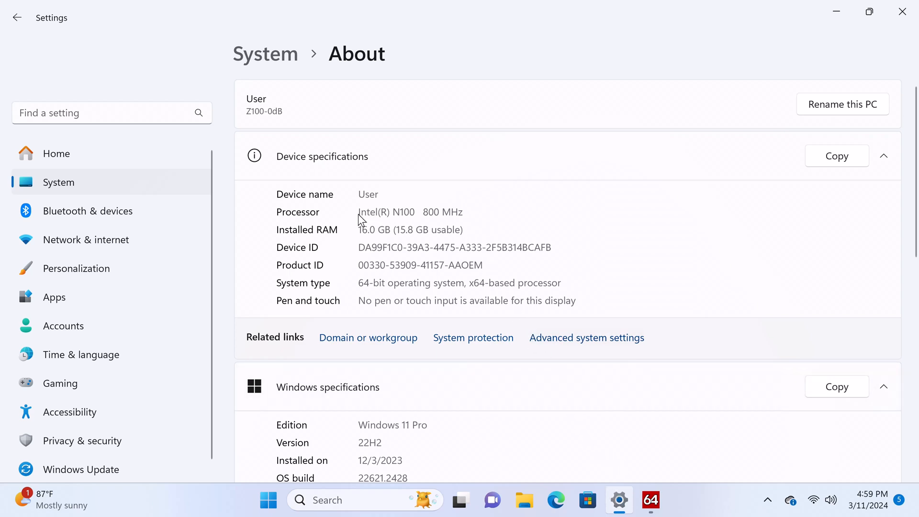
{"action": "mouse_move", "coordinate": [411, 214]}
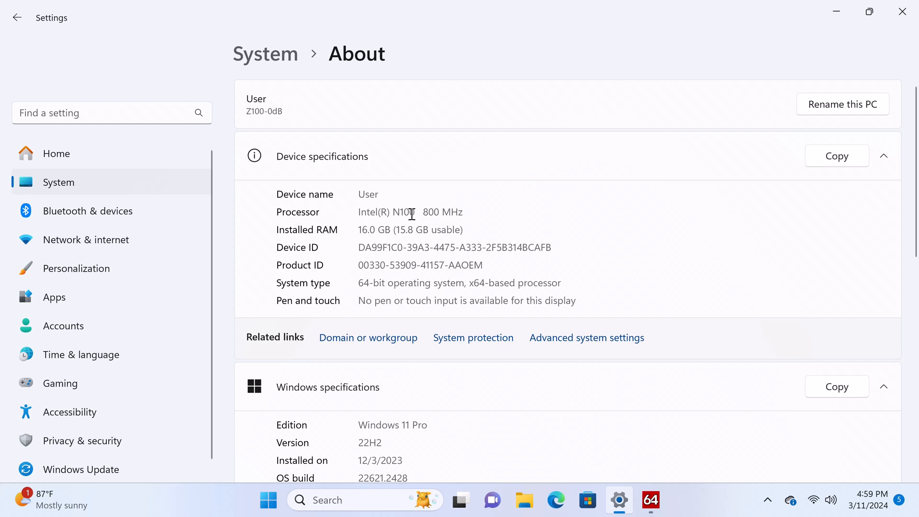
{"action": "mouse_move", "coordinate": [438, 212]}
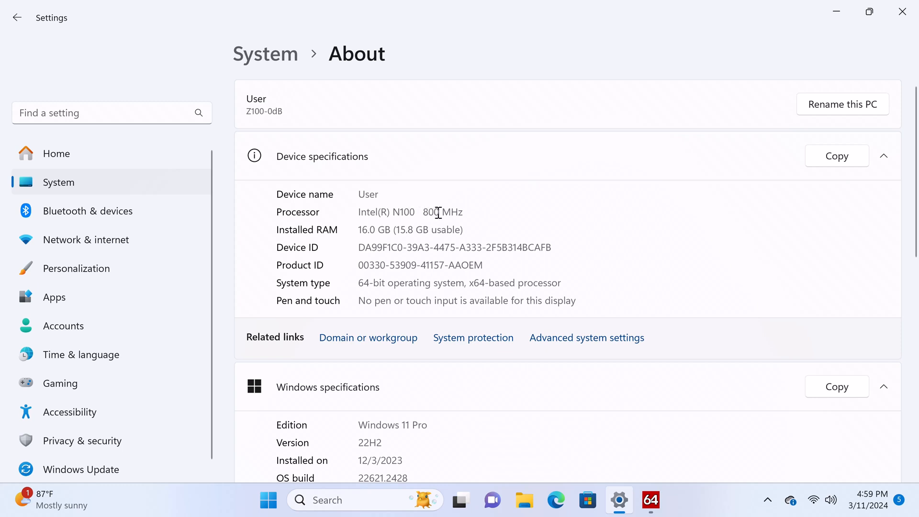
{"action": "mouse_move", "coordinate": [440, 212]}
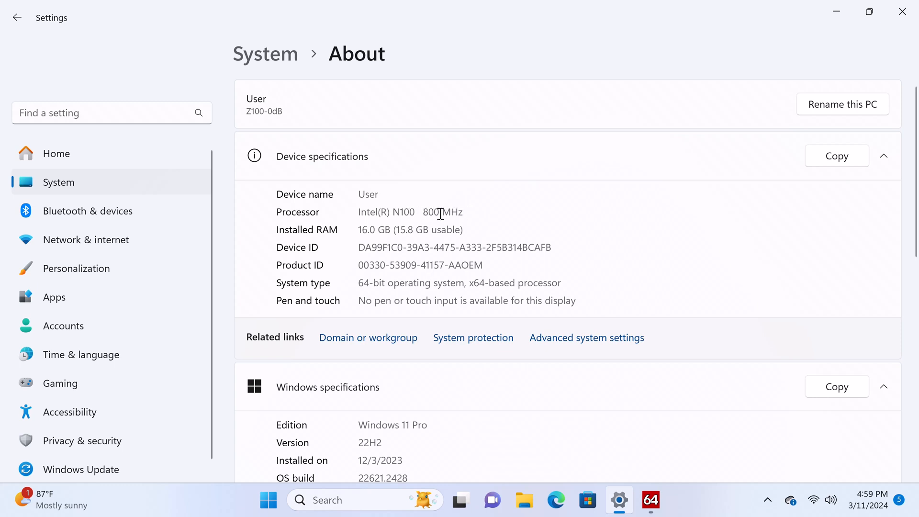
{"action": "mouse_move", "coordinate": [445, 213]}
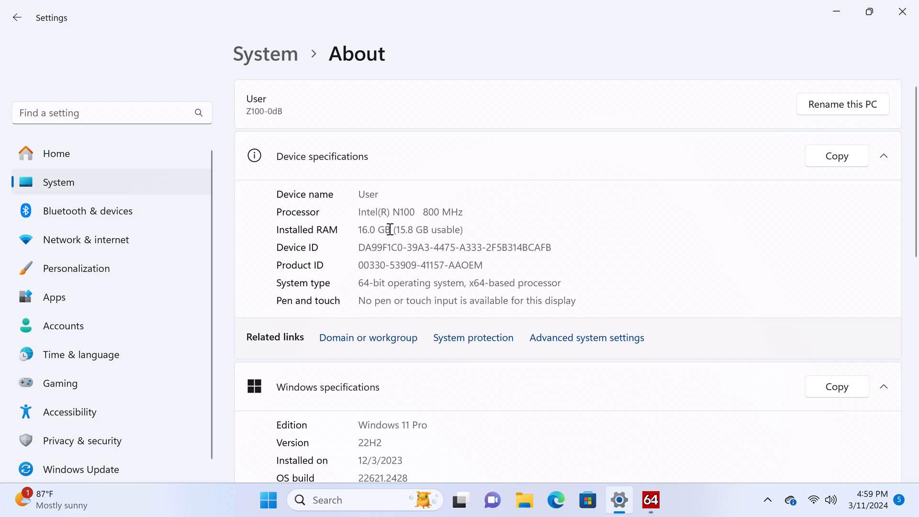
{"action": "mouse_move", "coordinate": [452, 295]}
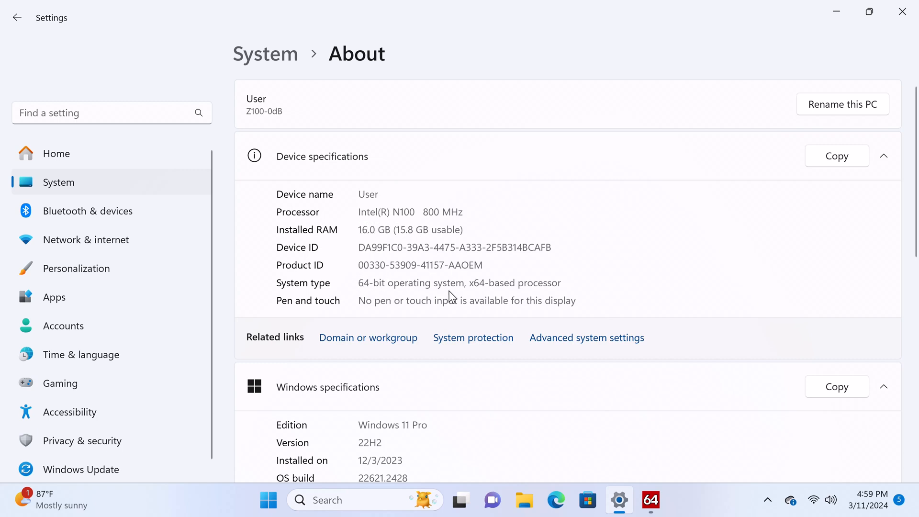
{"action": "scroll", "scroll_direction": "down", "scroll_amount": 3}
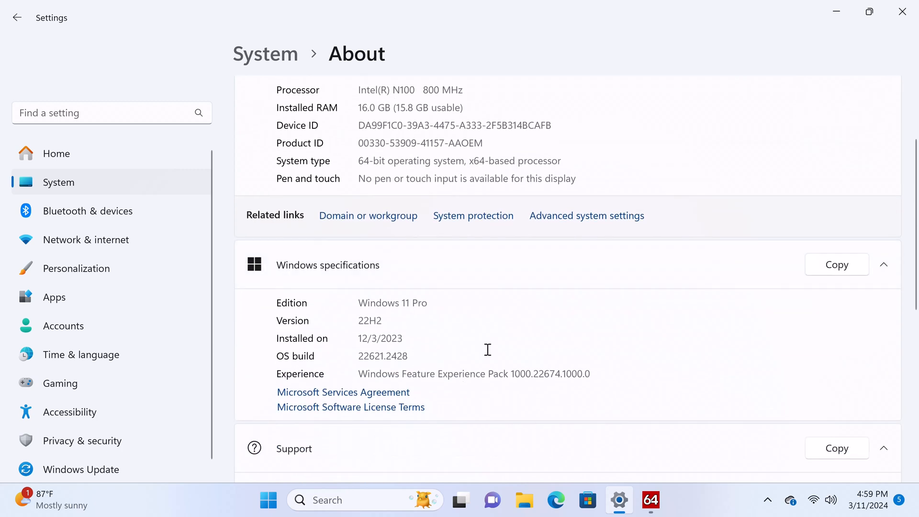
{"action": "scroll", "scroll_direction": "down", "scroll_amount": 3}
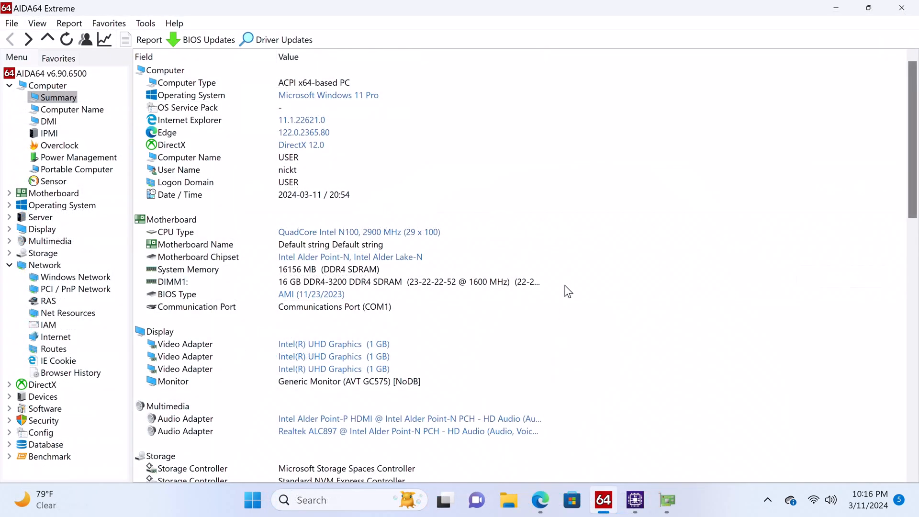
{"action": "mouse_move", "coordinate": [425, 275]}
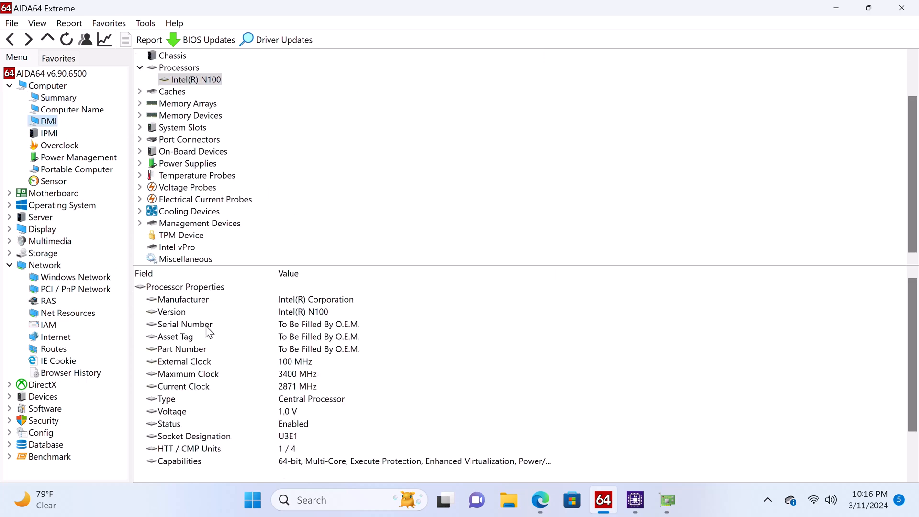
{"action": "mouse_move", "coordinate": [285, 385]}
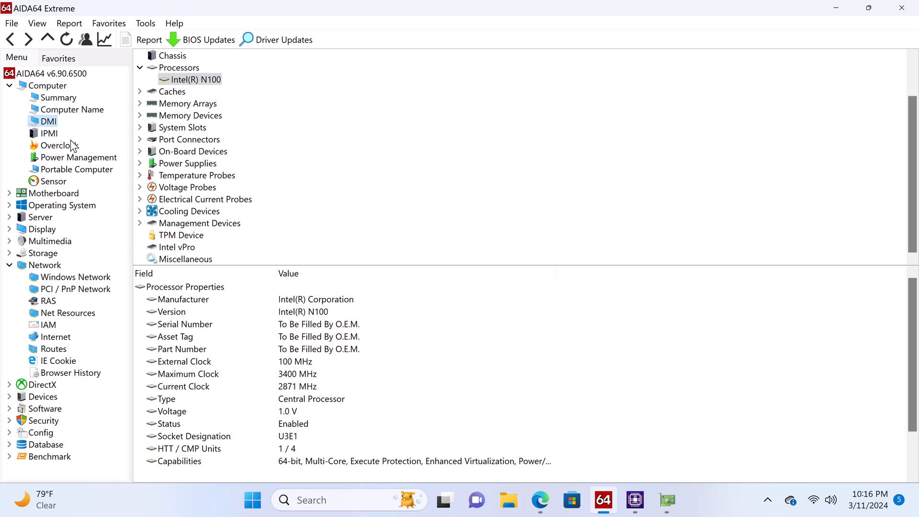
Step: View the Sensor temperature, voltage and power readings, then return to Computer Summary
{"action": "left_click", "coordinate": [53, 181]}
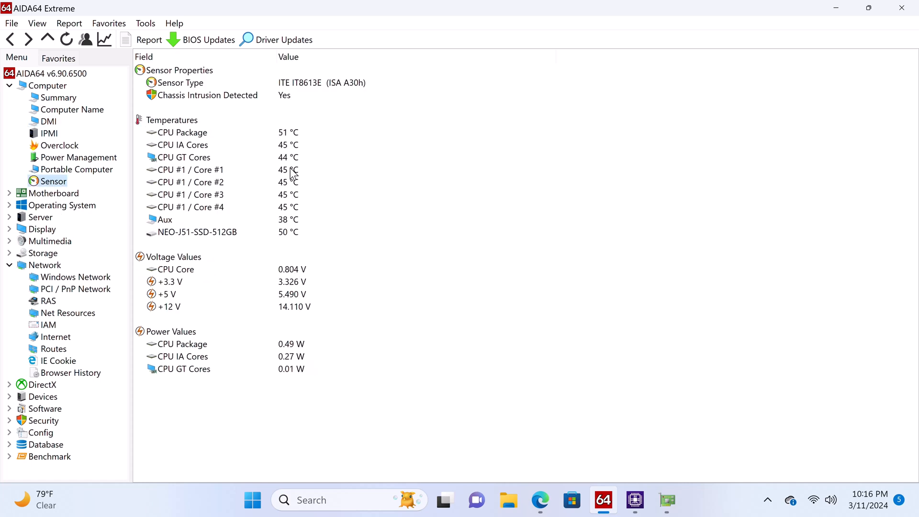
{"action": "mouse_move", "coordinate": [89, 111]}
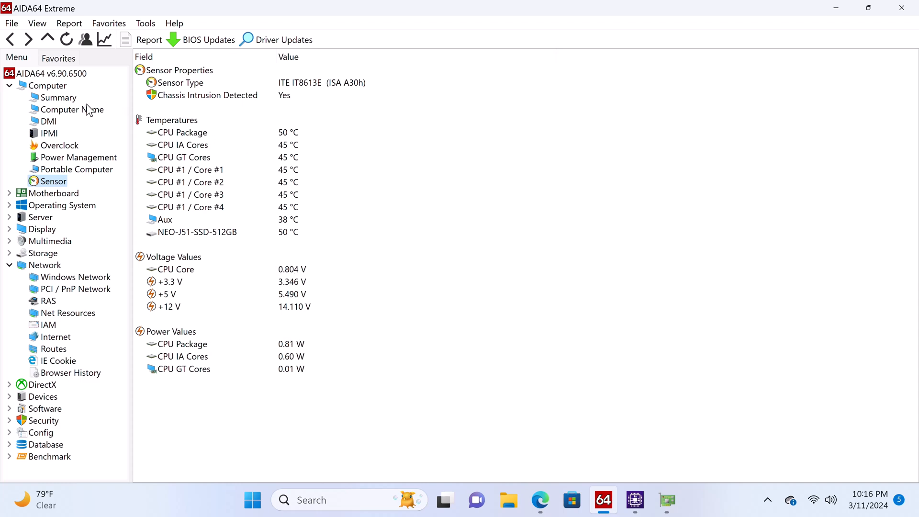
{"action": "left_click", "coordinate": [58, 97]}
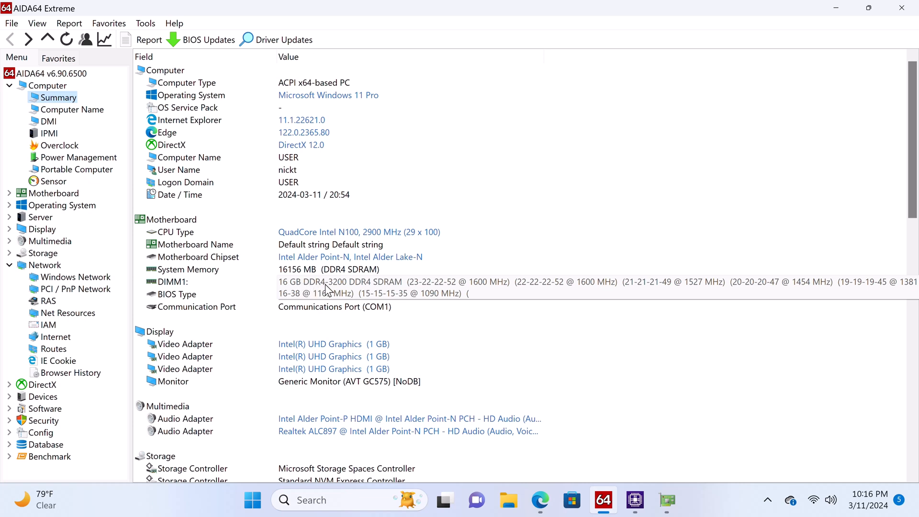
{"action": "mouse_move", "coordinate": [320, 290]}
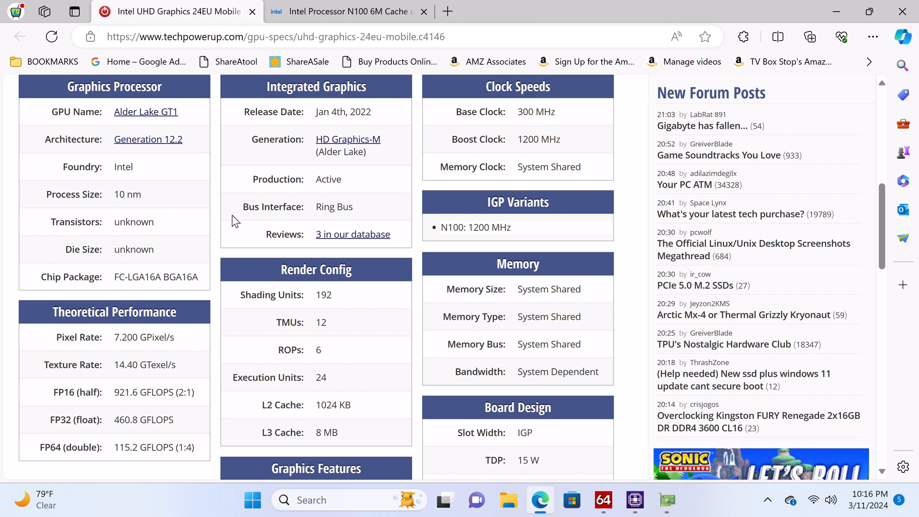
{"action": "mouse_move", "coordinate": [220, 199]}
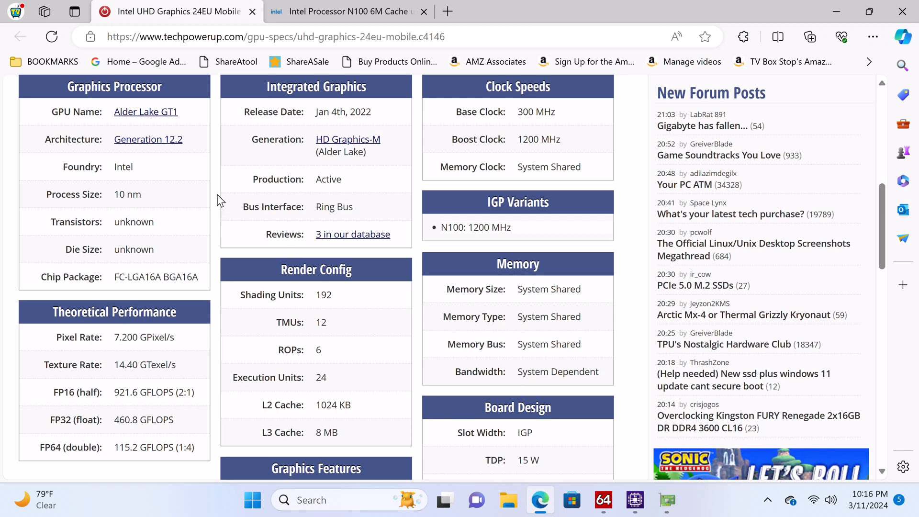
{"action": "mouse_move", "coordinate": [517, 136]}
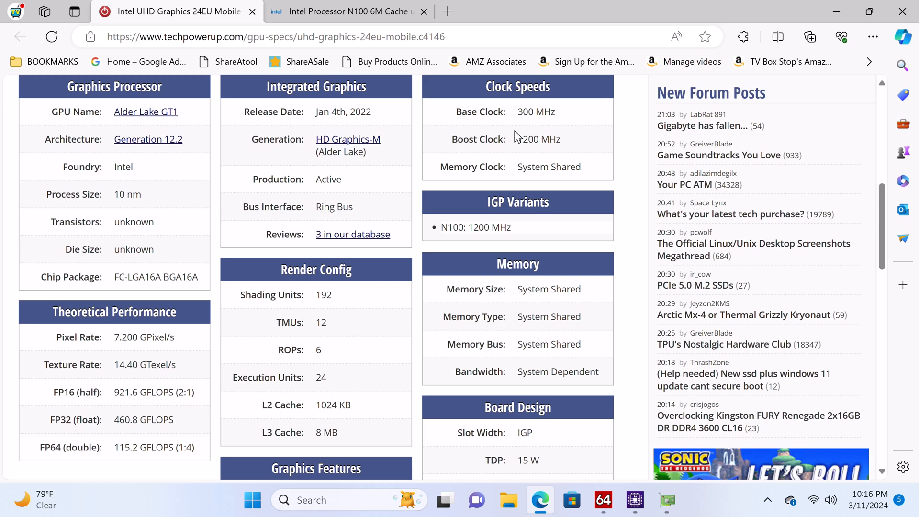
{"action": "mouse_move", "coordinate": [521, 143]}
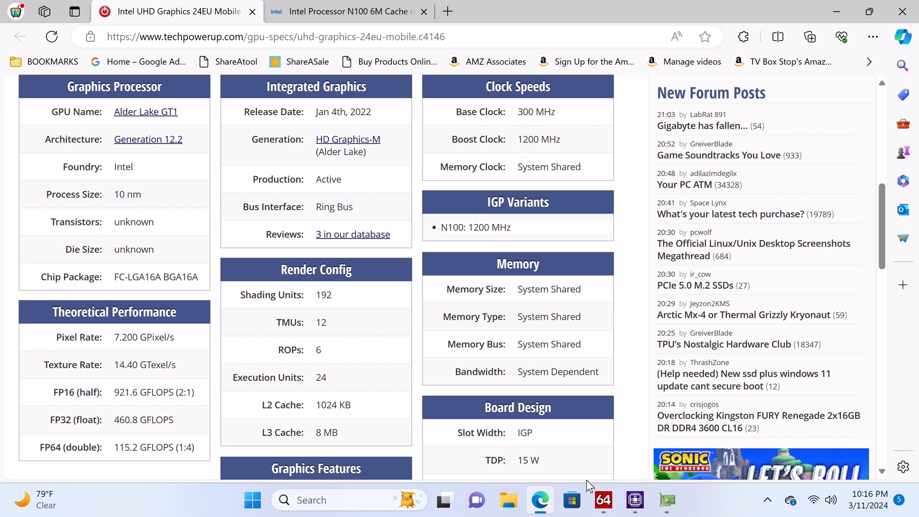
Step: Scroll the AIDA64 summary's storage, partition and network entries, then show PCI / PnP Network
{"action": "left_click", "coordinate": [603, 500]}
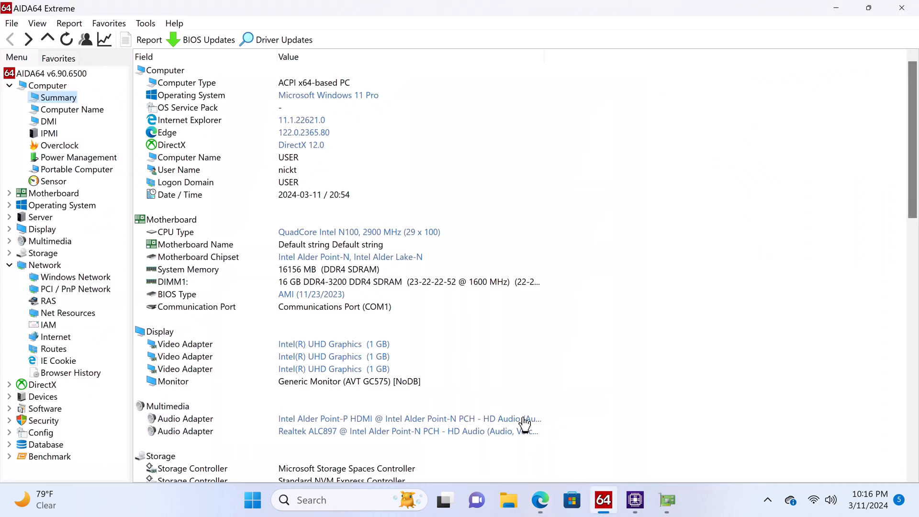
{"action": "scroll", "scroll_direction": "down", "scroll_amount": 3}
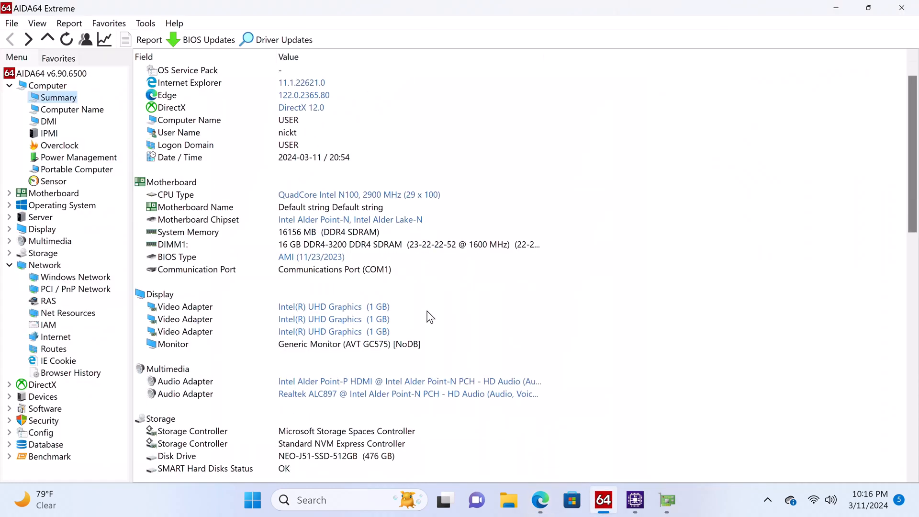
{"action": "scroll", "scroll_direction": "down", "scroll_amount": 3}
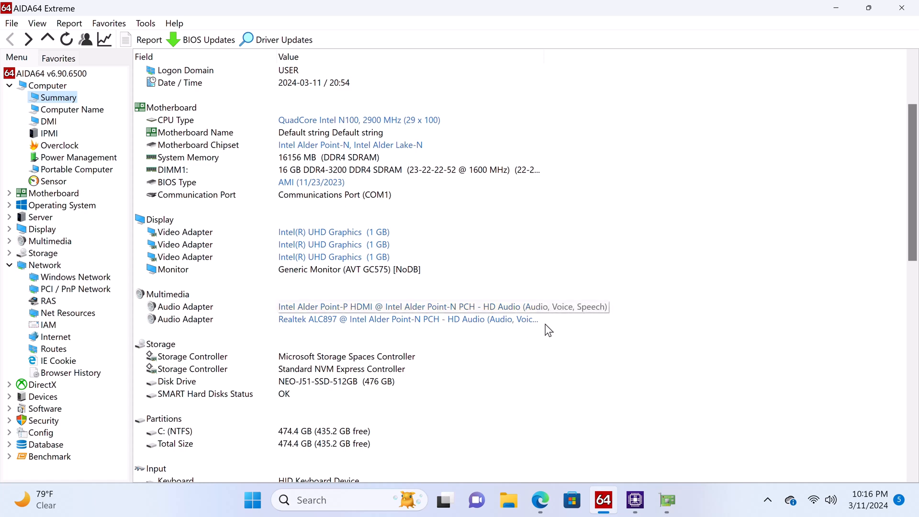
{"action": "mouse_move", "coordinate": [325, 324]}
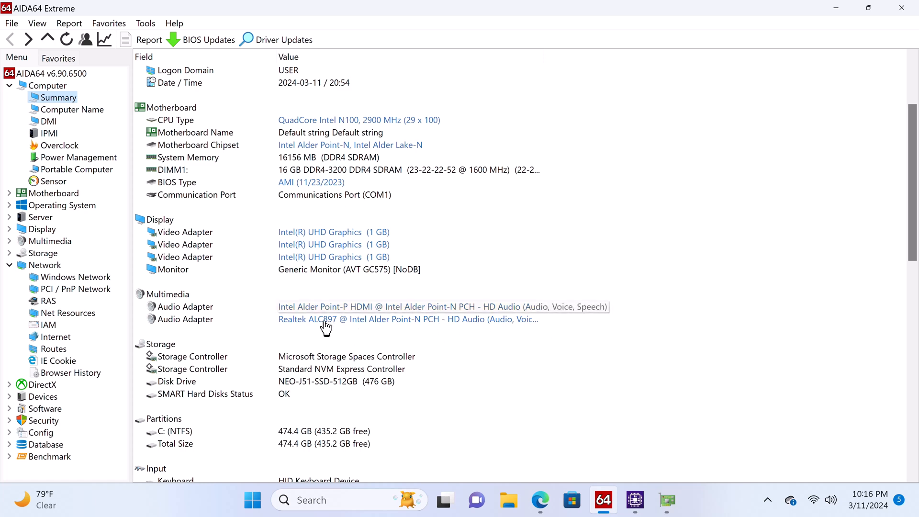
{"action": "mouse_move", "coordinate": [318, 328]}
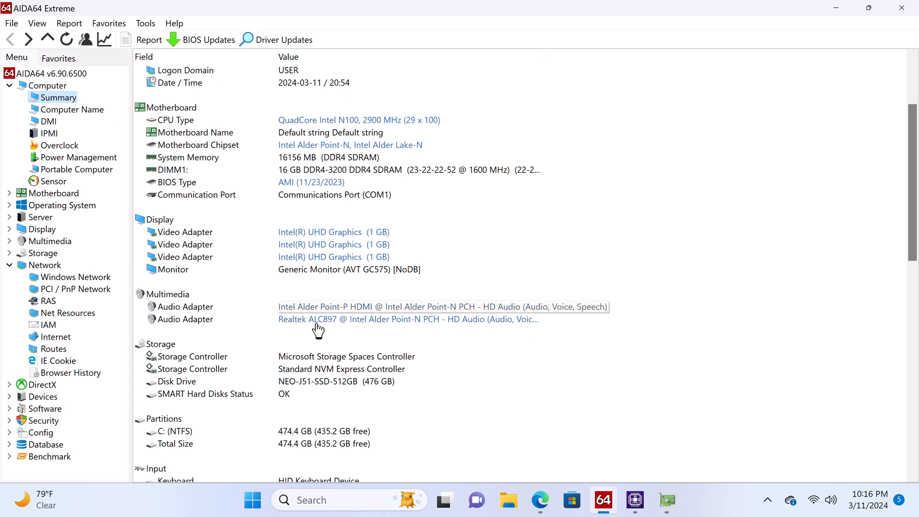
{"action": "scroll", "scroll_direction": "down", "scroll_amount": 3}
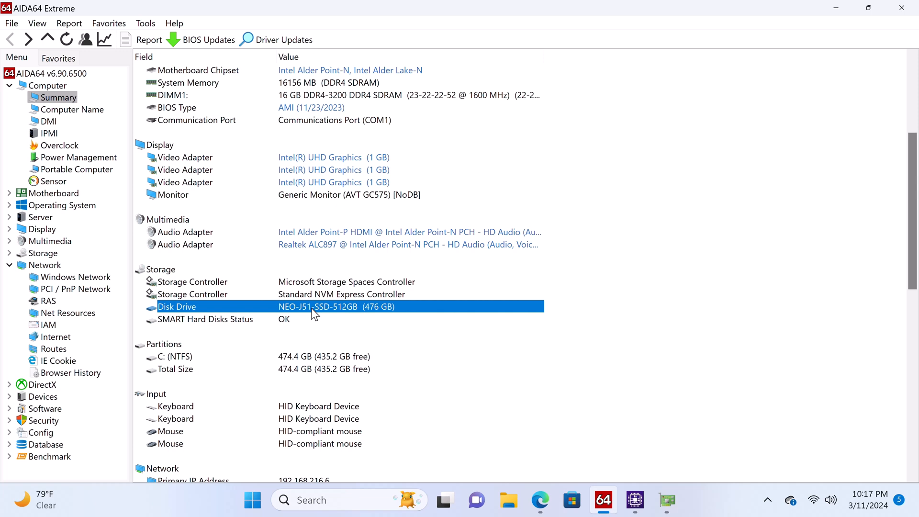
{"action": "mouse_move", "coordinate": [316, 316]}
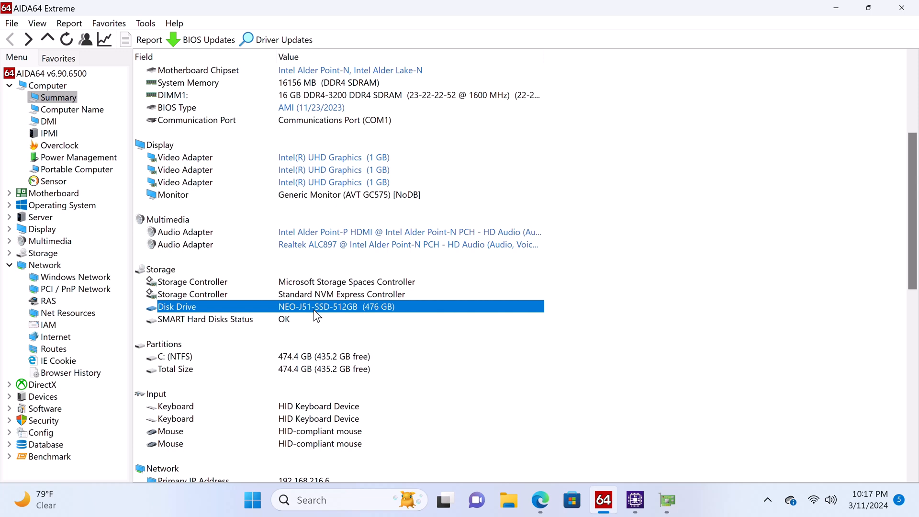
{"action": "mouse_move", "coordinate": [360, 315]}
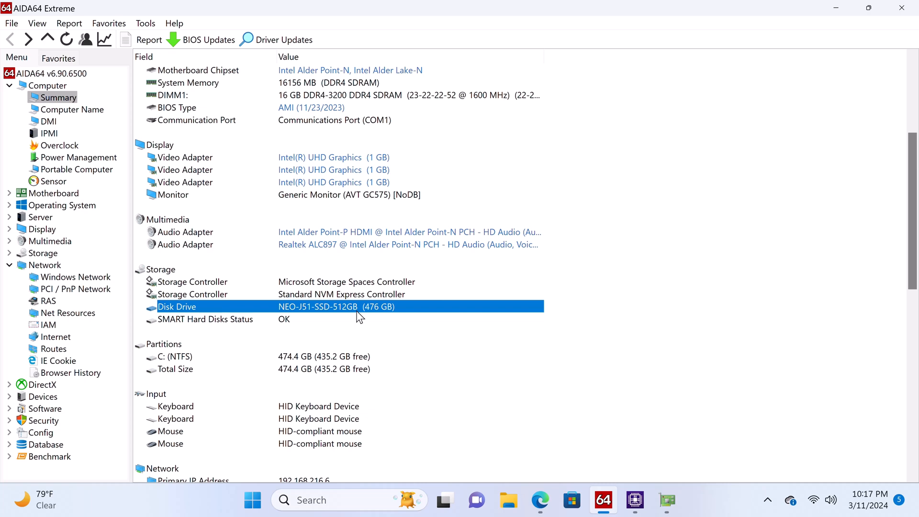
{"action": "scroll", "scroll_direction": "down", "scroll_amount": 3}
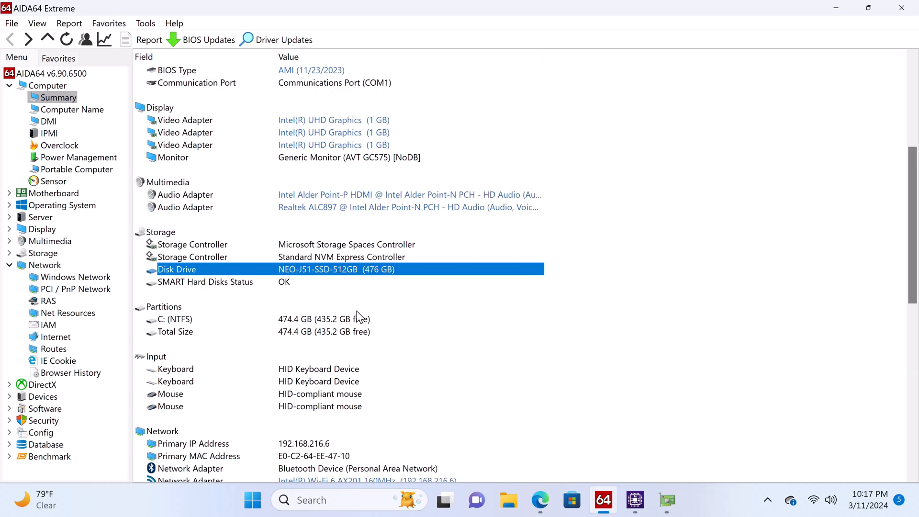
{"action": "scroll", "scroll_direction": "down", "scroll_amount": 3}
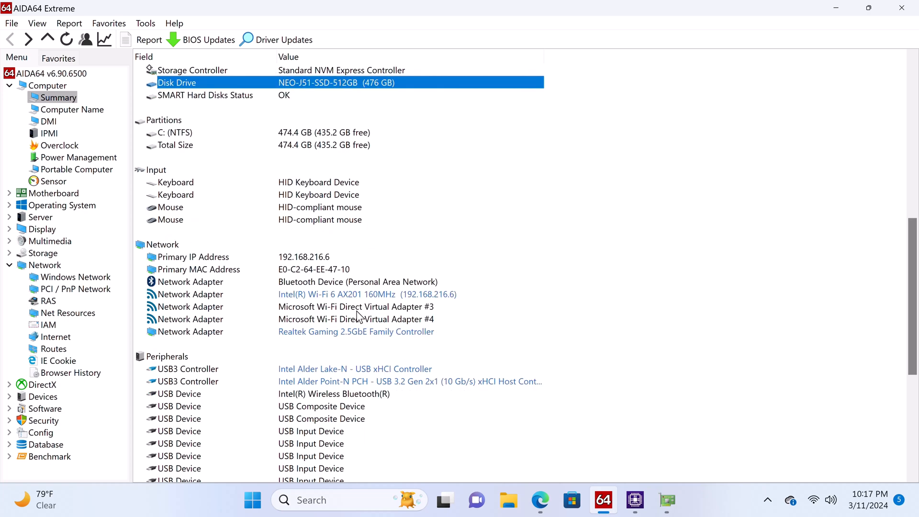
{"action": "mouse_move", "coordinate": [347, 304]}
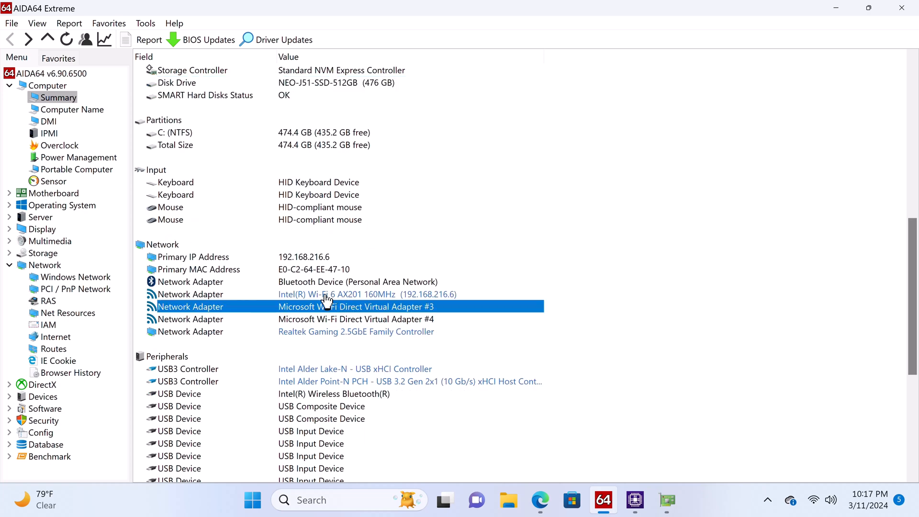
{"action": "mouse_move", "coordinate": [323, 286]}
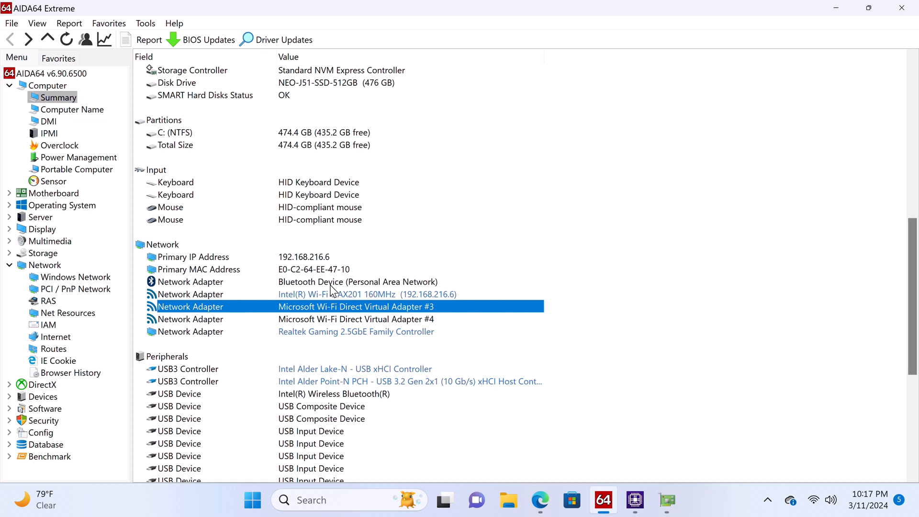
{"action": "mouse_move", "coordinate": [302, 339]}
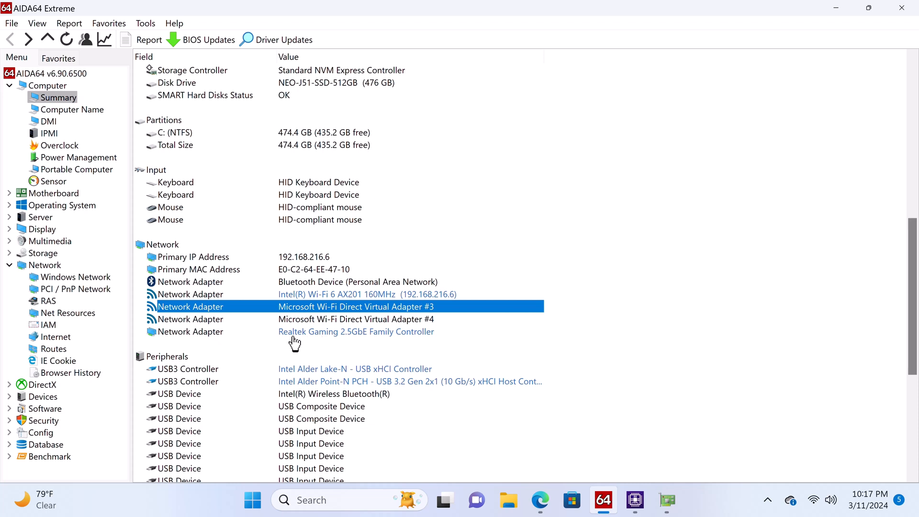
{"action": "left_click", "coordinate": [75, 289]}
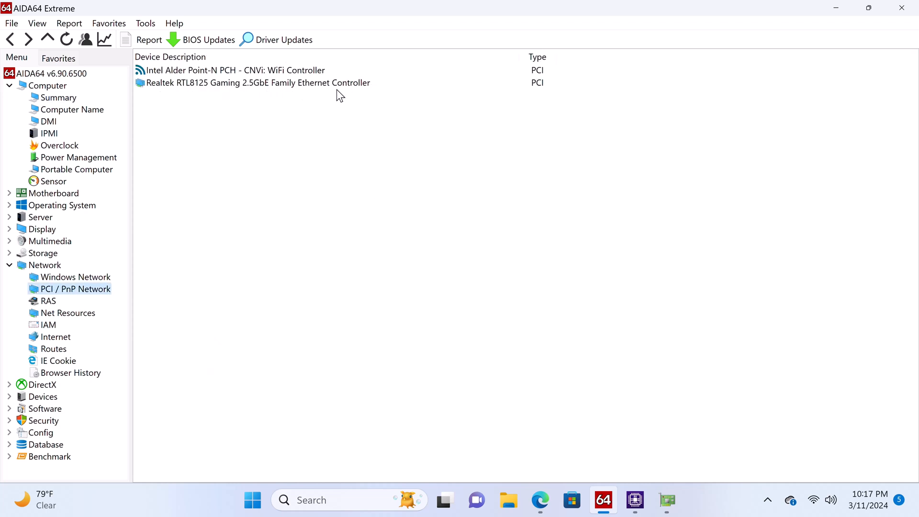
{"action": "mouse_move", "coordinate": [193, 92]}
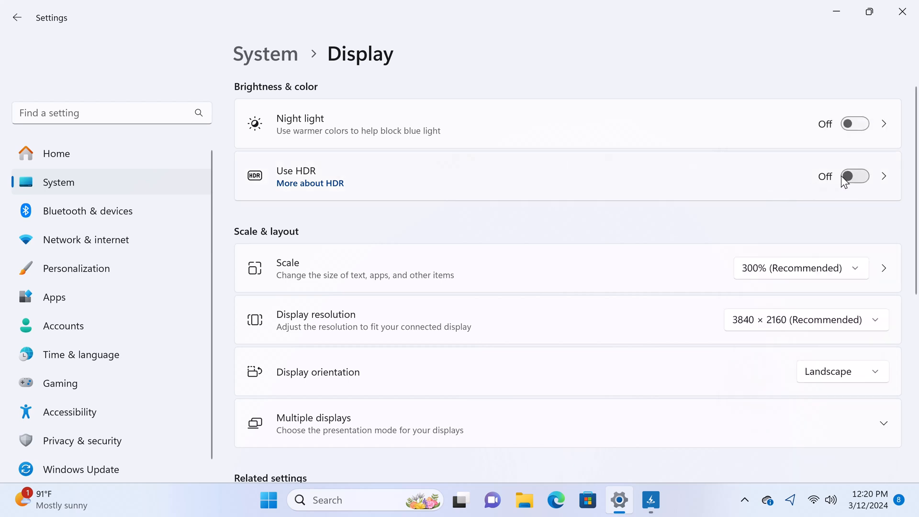
{"action": "scroll", "scroll_direction": "down", "scroll_amount": 3}
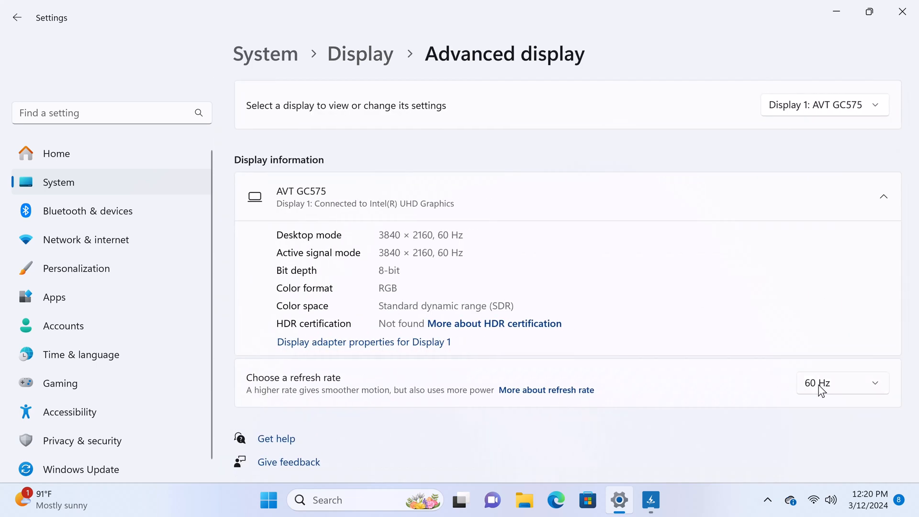
{"action": "left_click", "coordinate": [843, 383]}
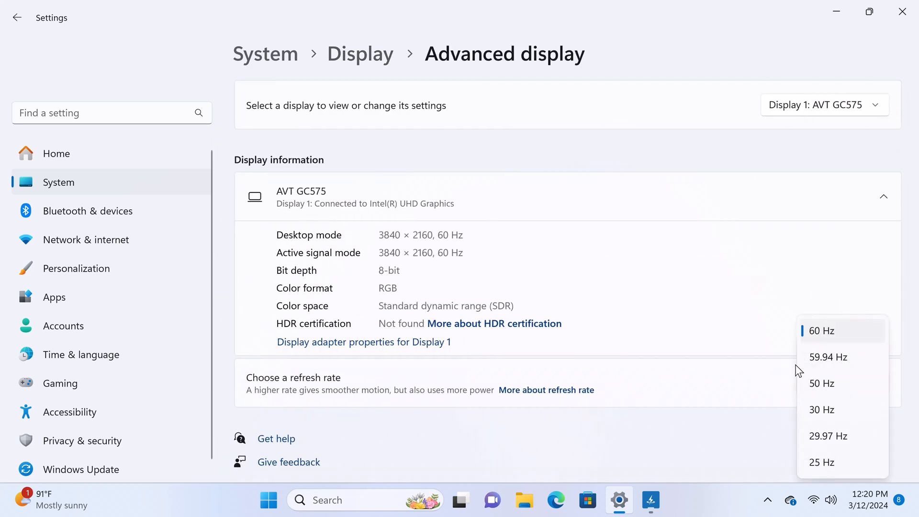
{"action": "left_click", "coordinate": [18, 17]}
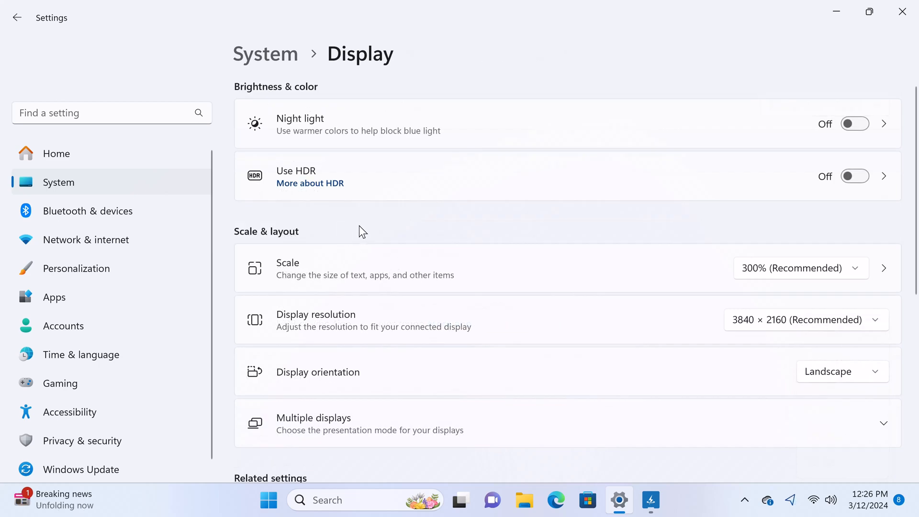
{"action": "left_click", "coordinate": [842, 371]}
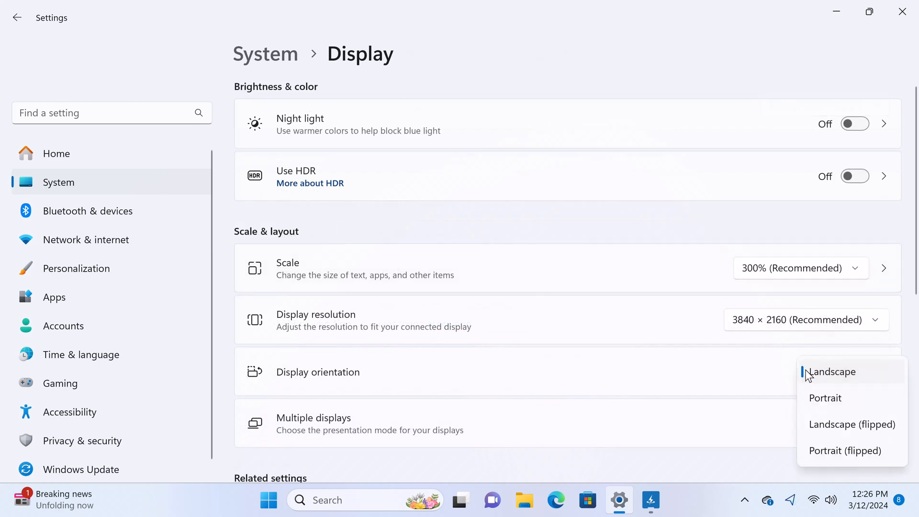
{"action": "left_click", "coordinate": [825, 398]}
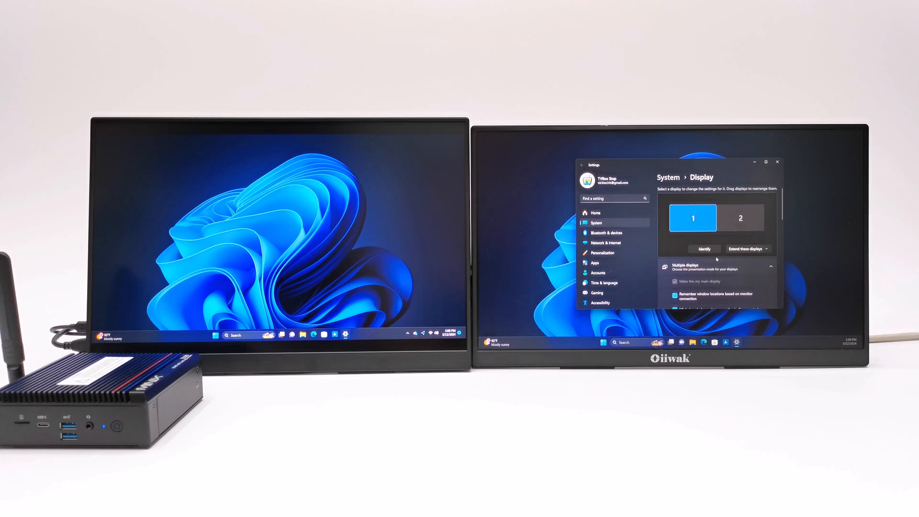
Step: Open the 4K HDR Videos folder of test clips in File Explorer
{"action": "left_click", "coordinate": [704, 248]}
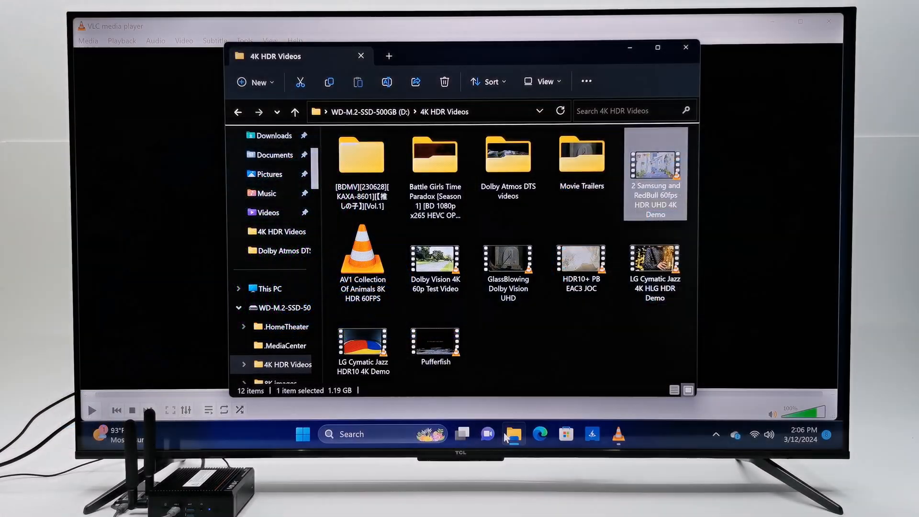
{"action": "mouse_move", "coordinate": [325, 390]}
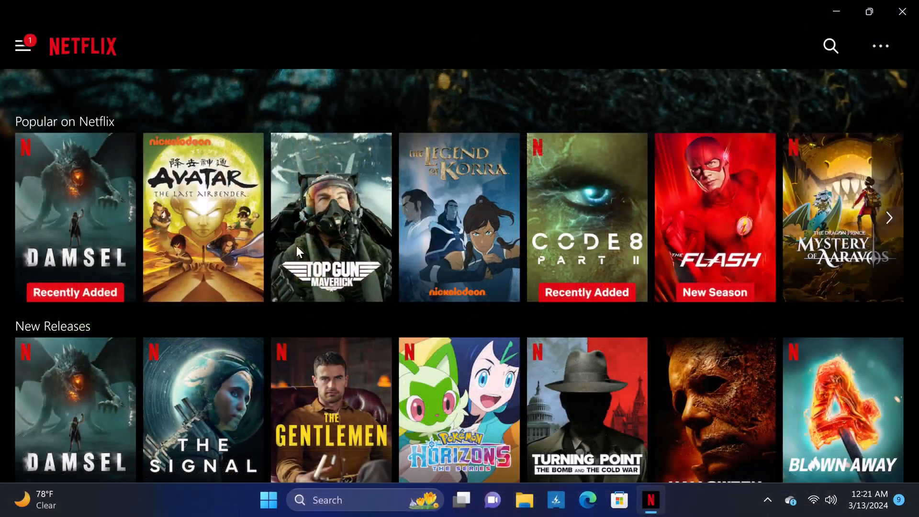
{"action": "mouse_move", "coordinate": [55, 181]}
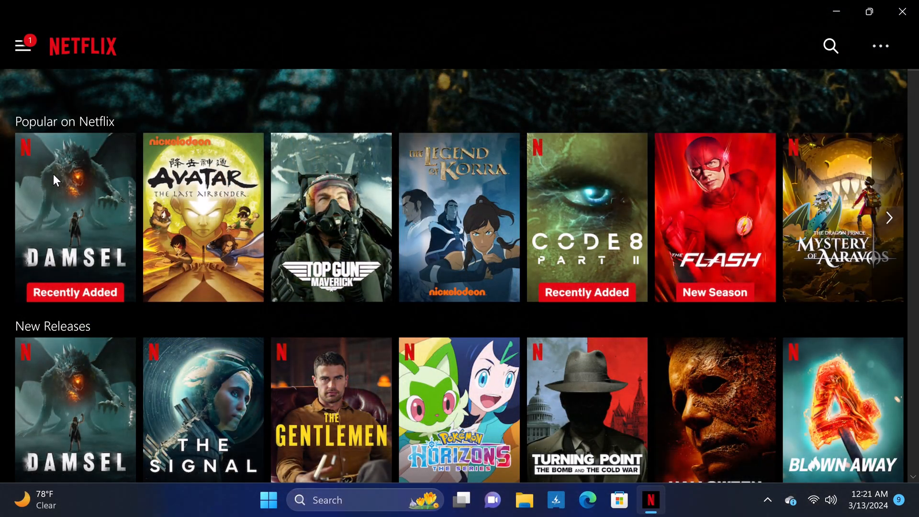
Step: Open Damsel from the Popular on Netflix row to see its HD and Atmos details
{"action": "left_click", "coordinate": [75, 217]}
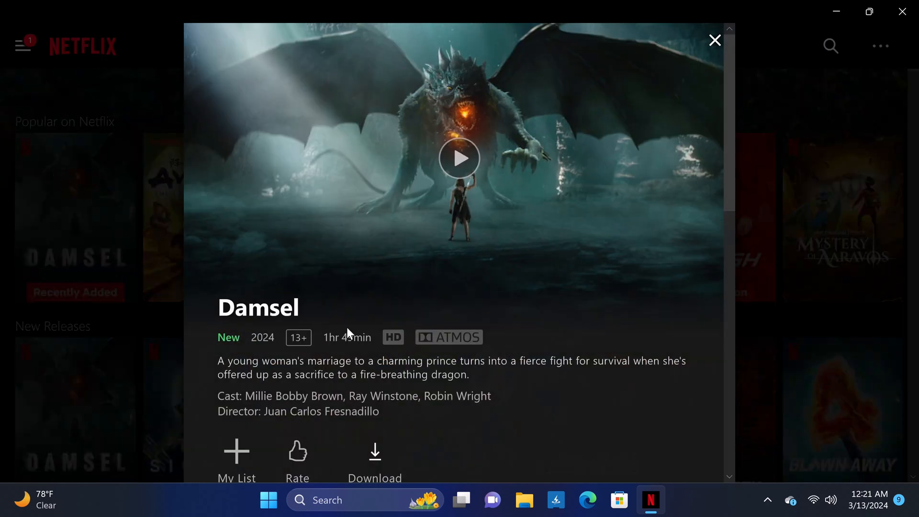